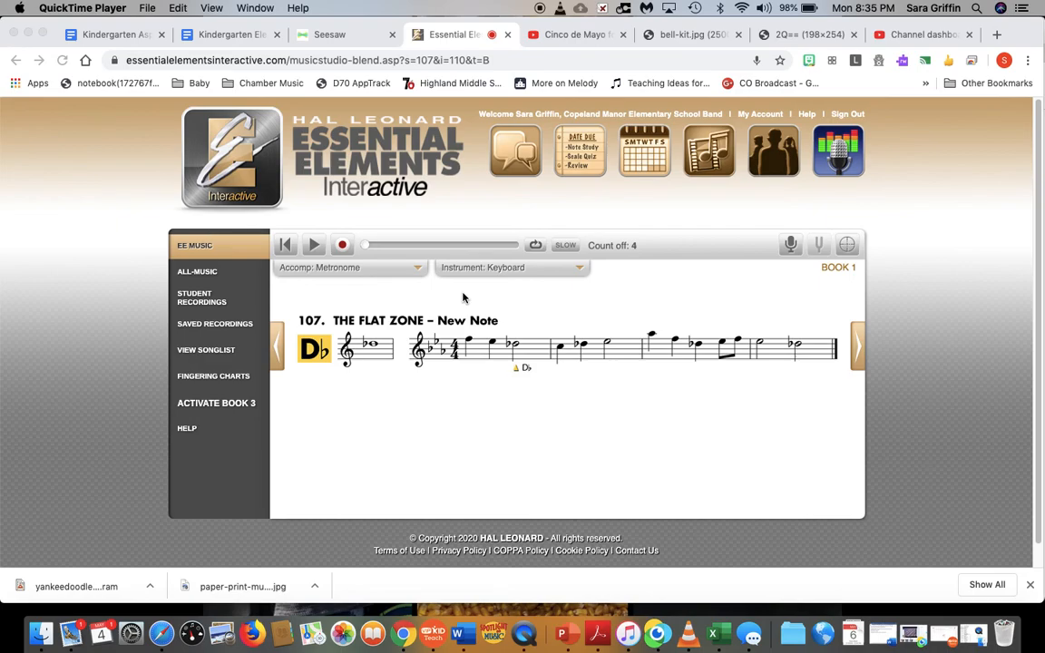
mouse_move(354, 330)
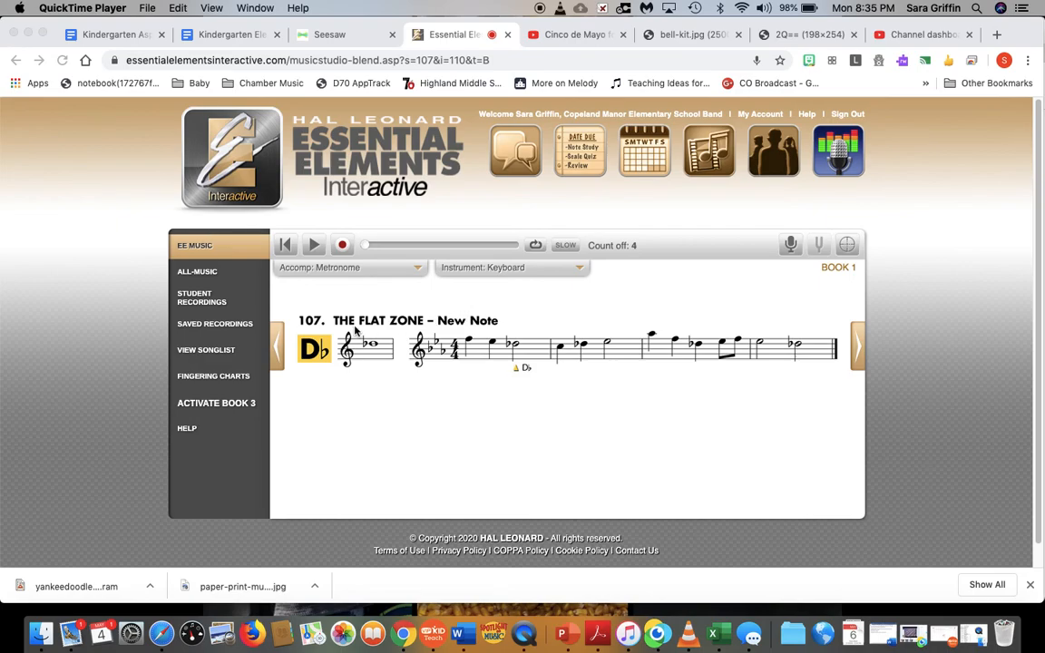
mouse_move(691, 35)
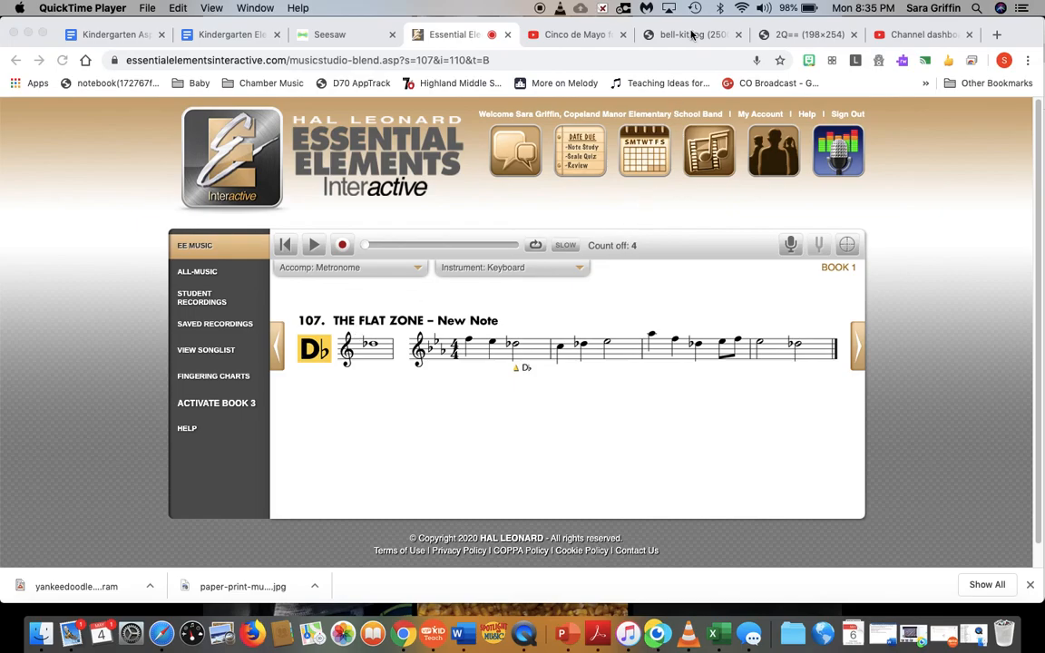
- Show the bell-kit.jpg tab with note names labeled on each bar
left_click(693, 35)
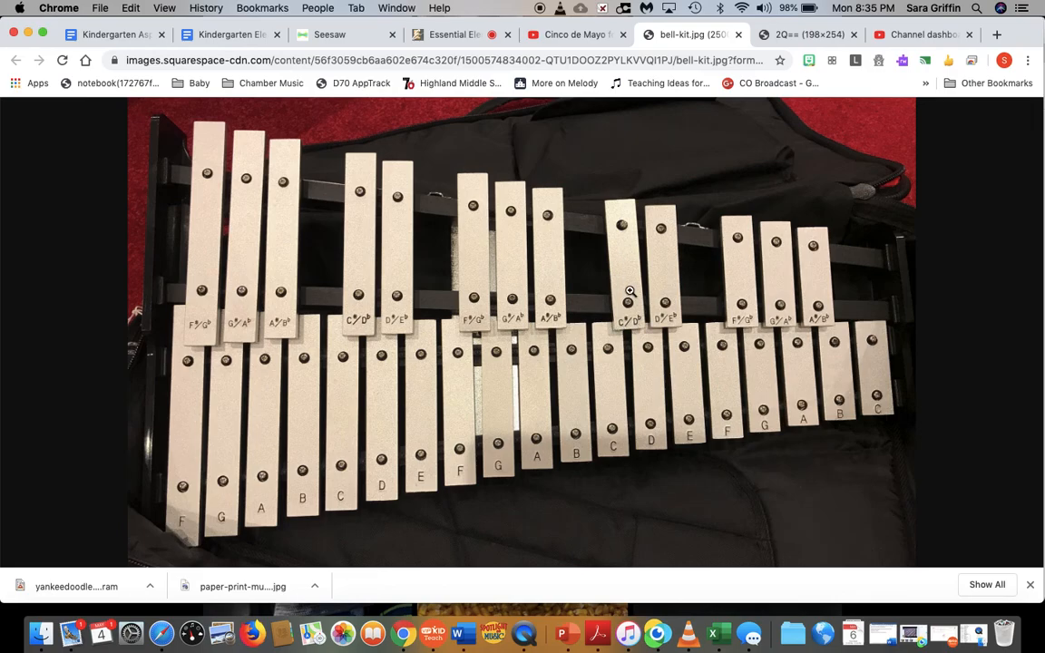
mouse_move(650, 318)
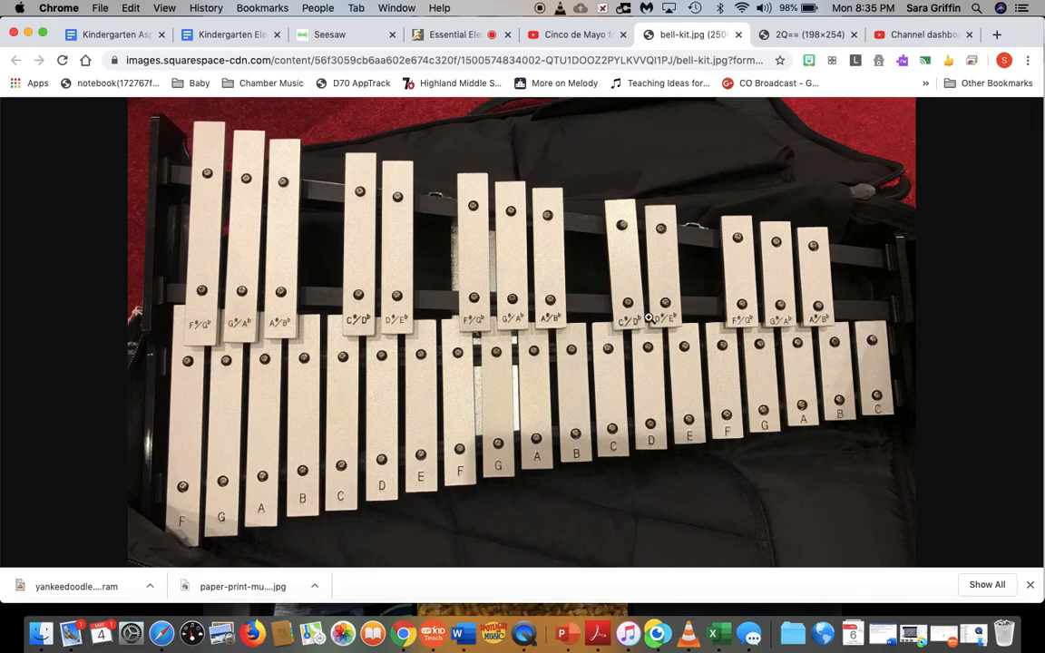
mouse_move(639, 343)
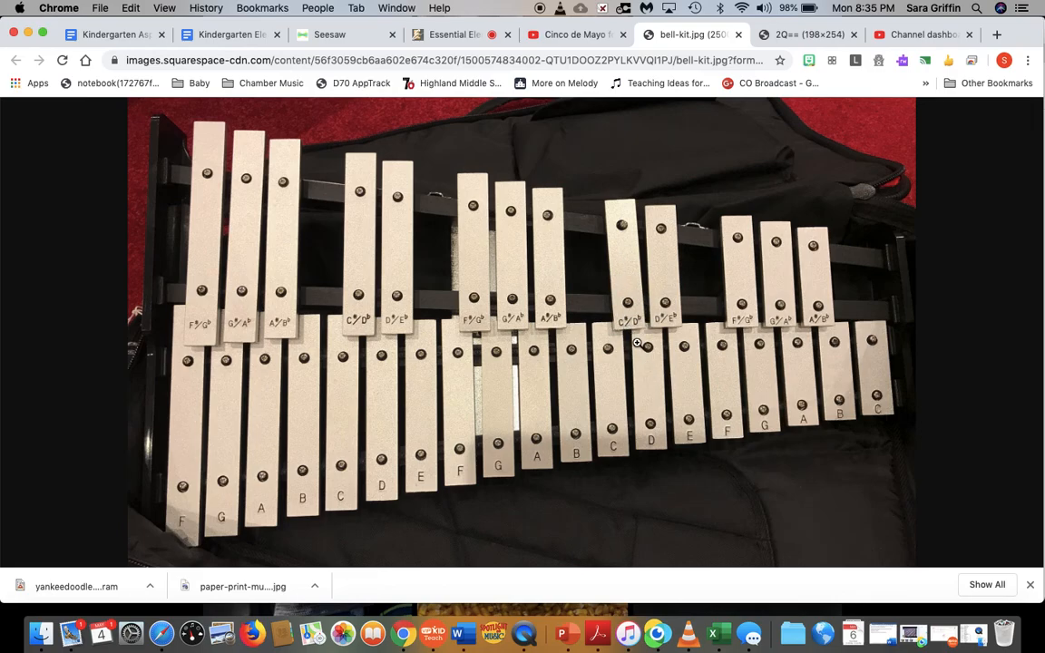
mouse_move(631, 299)
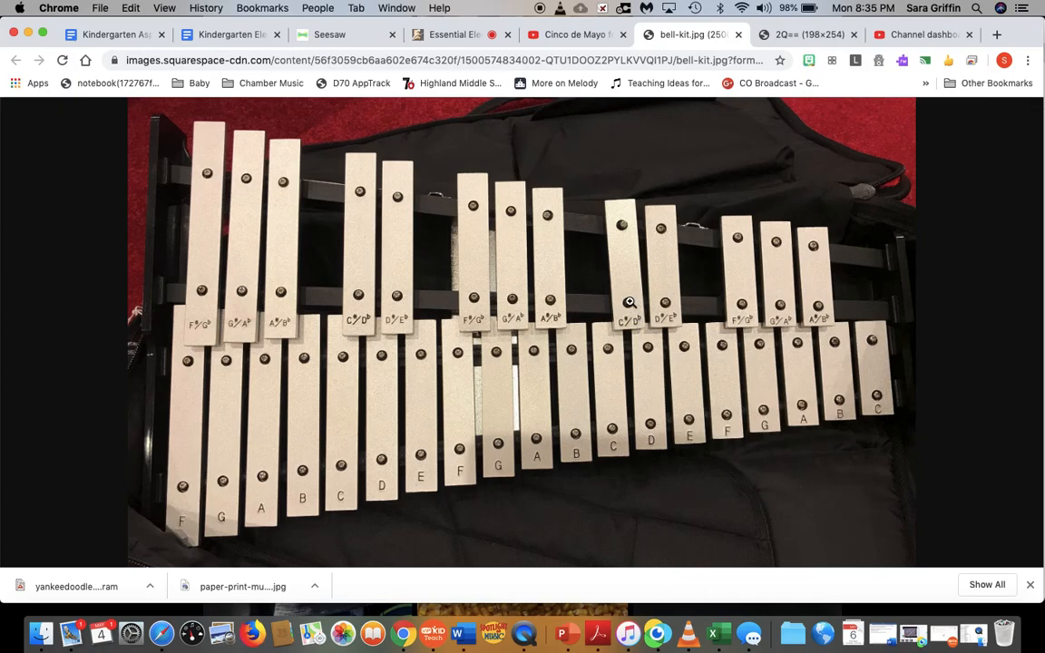
- Return to the lesson on exercise 107 and advance to exercise 108, On Top of Old Smokey
left_click(452, 35)
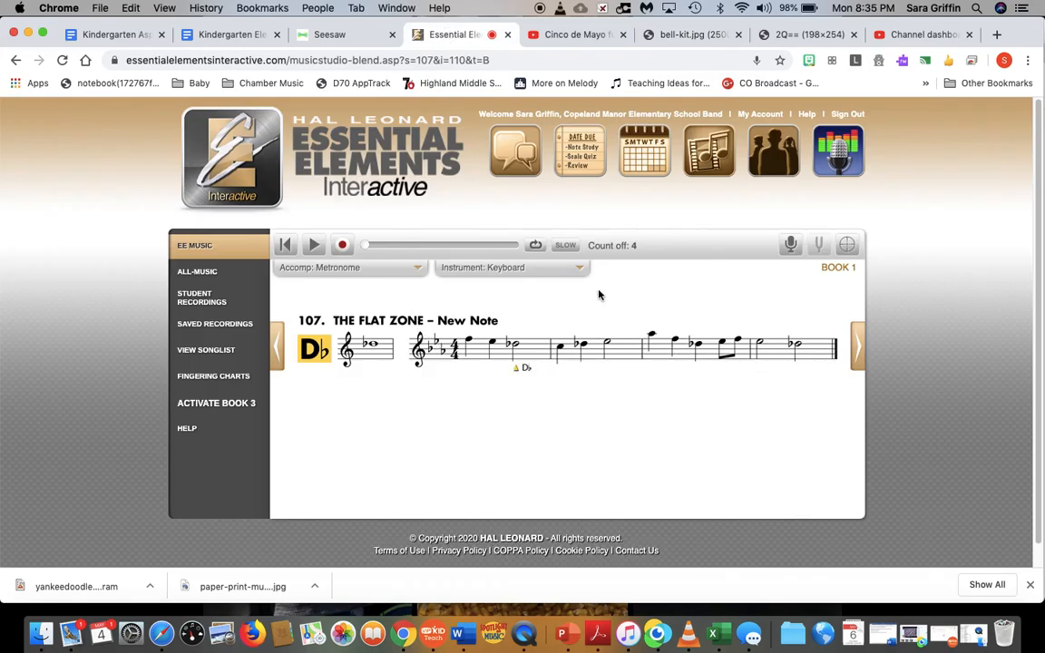
mouse_move(573, 360)
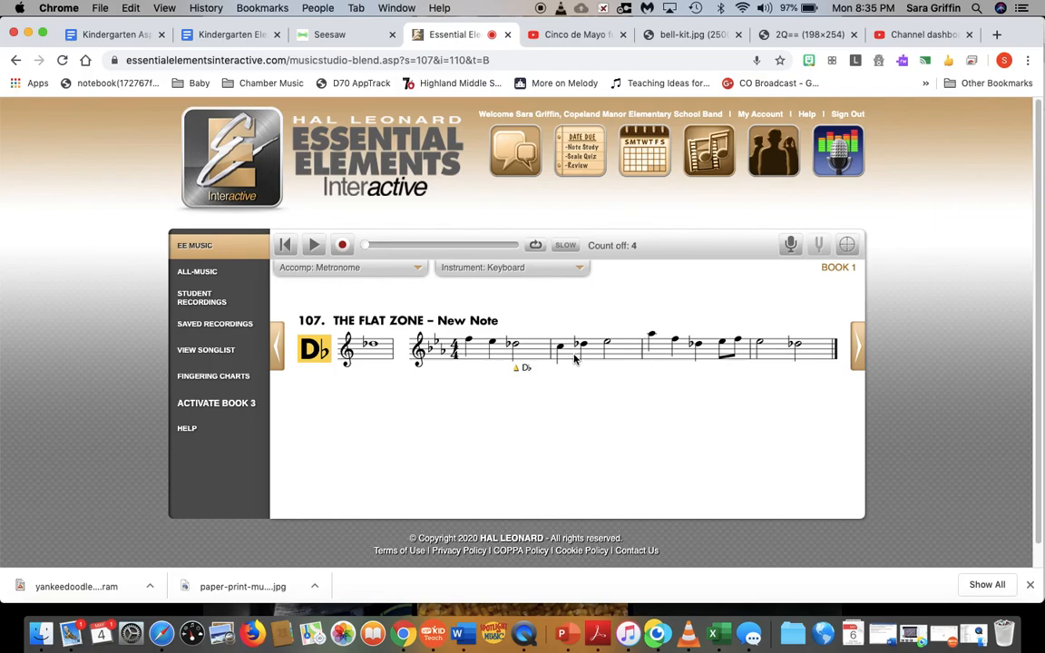
mouse_move(639, 345)
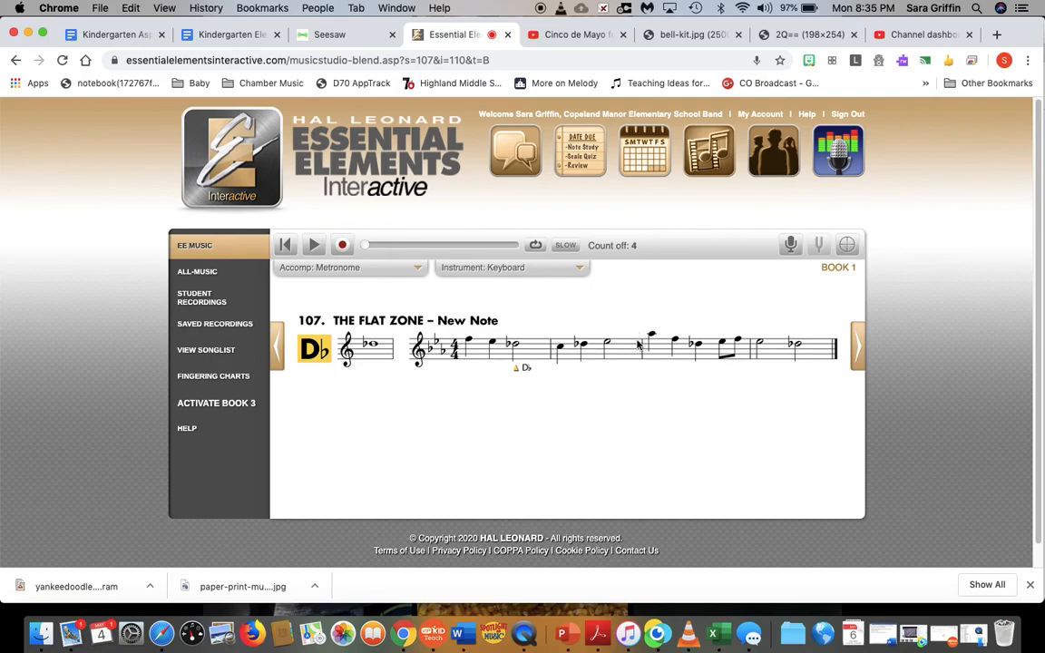
mouse_move(449, 349)
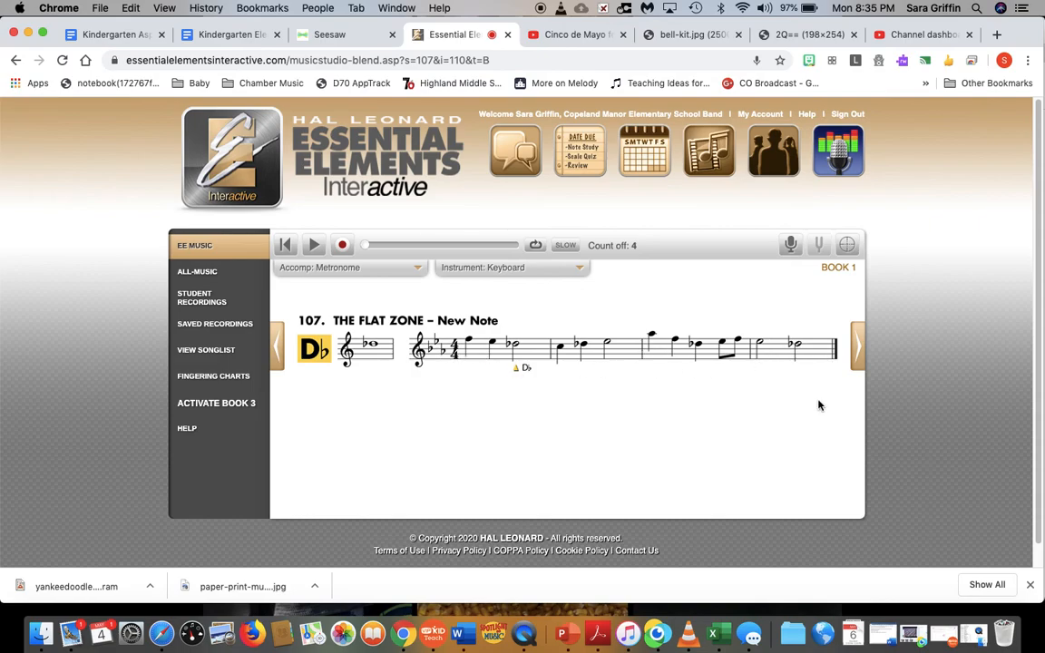
left_click(857, 359)
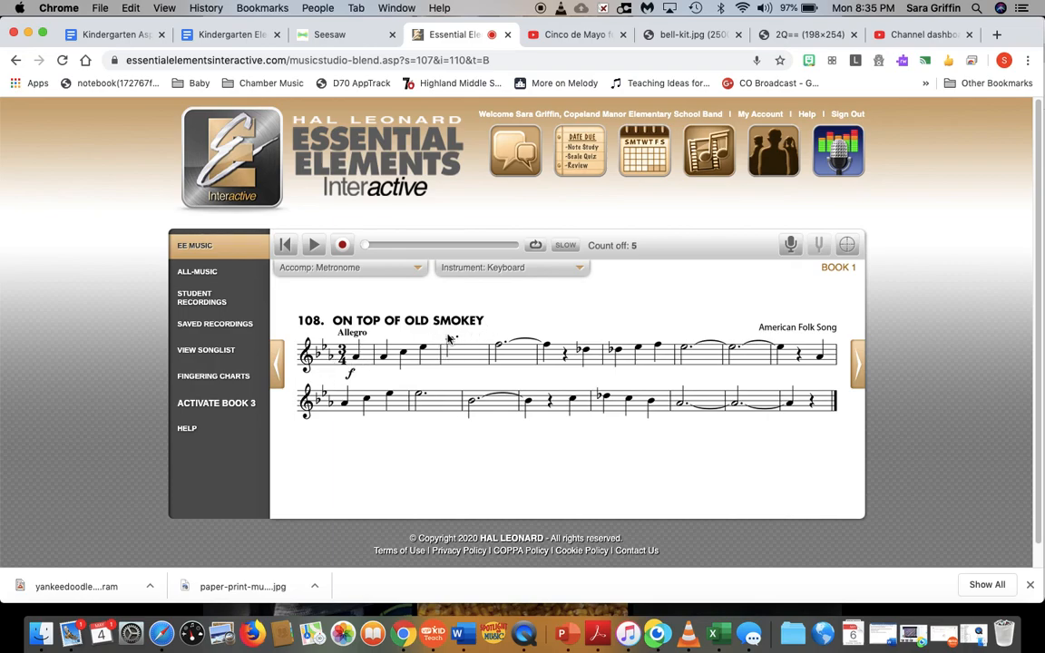
left_click(690, 35)
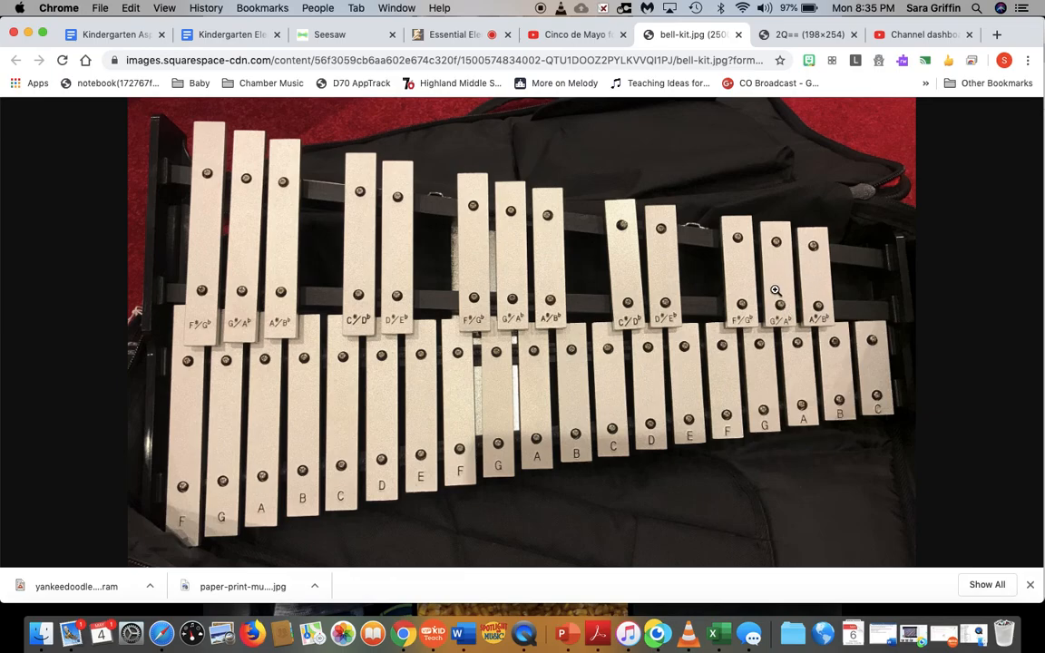
mouse_move(522, 272)
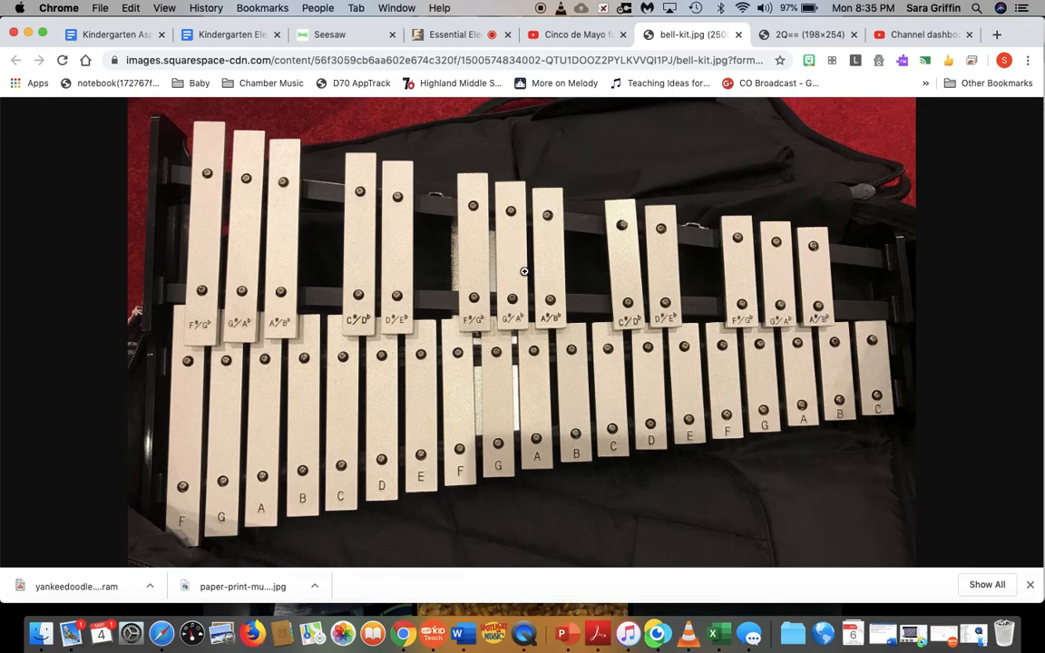
left_click(450, 35)
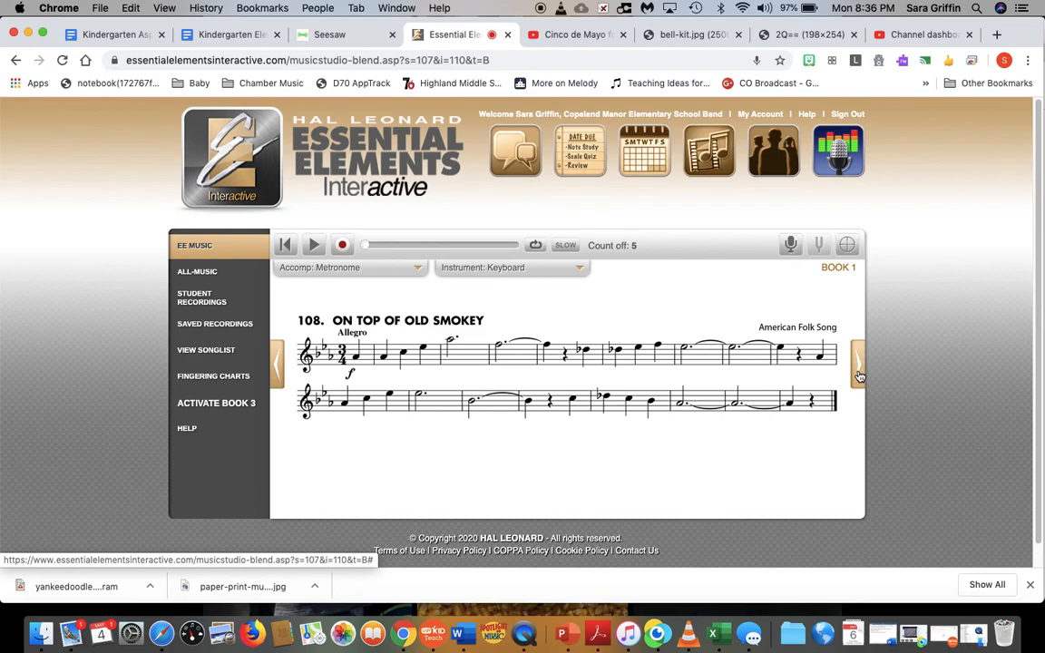
- Advance past exercise 109, Bottom Bass Boogie, toward exercise 110, Rhythm Rap
left_click(858, 366)
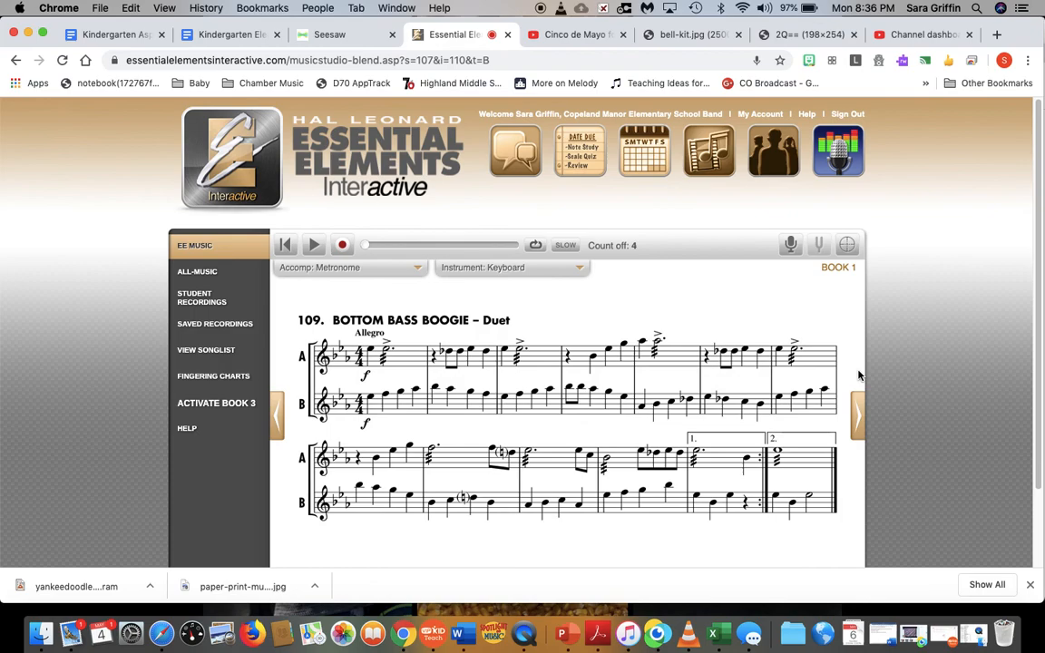
scroll("down", 3)
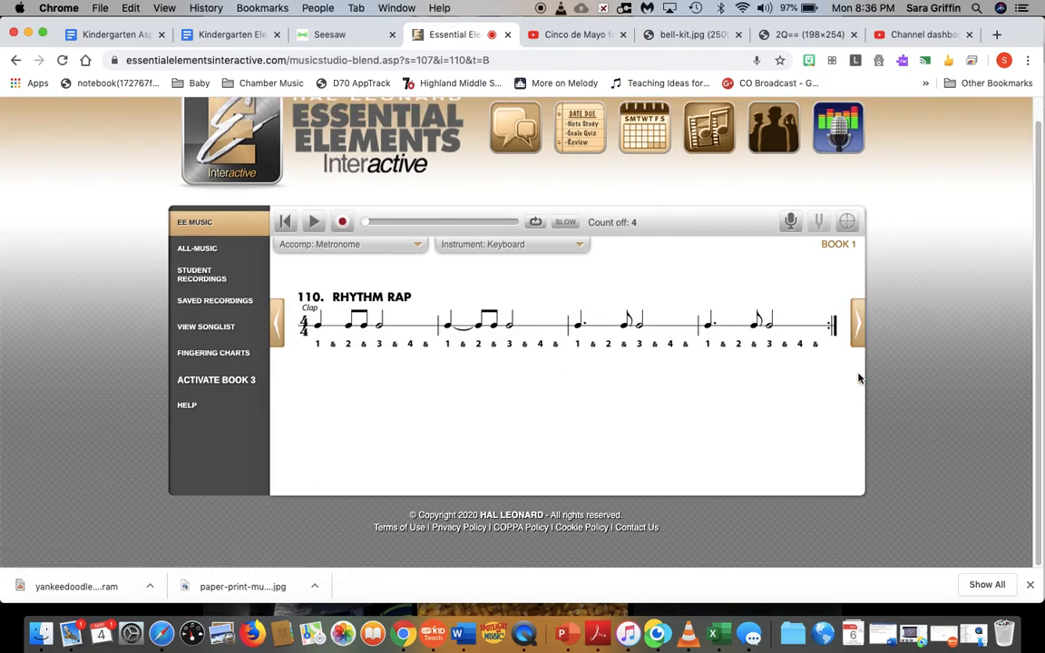
mouse_move(450, 281)
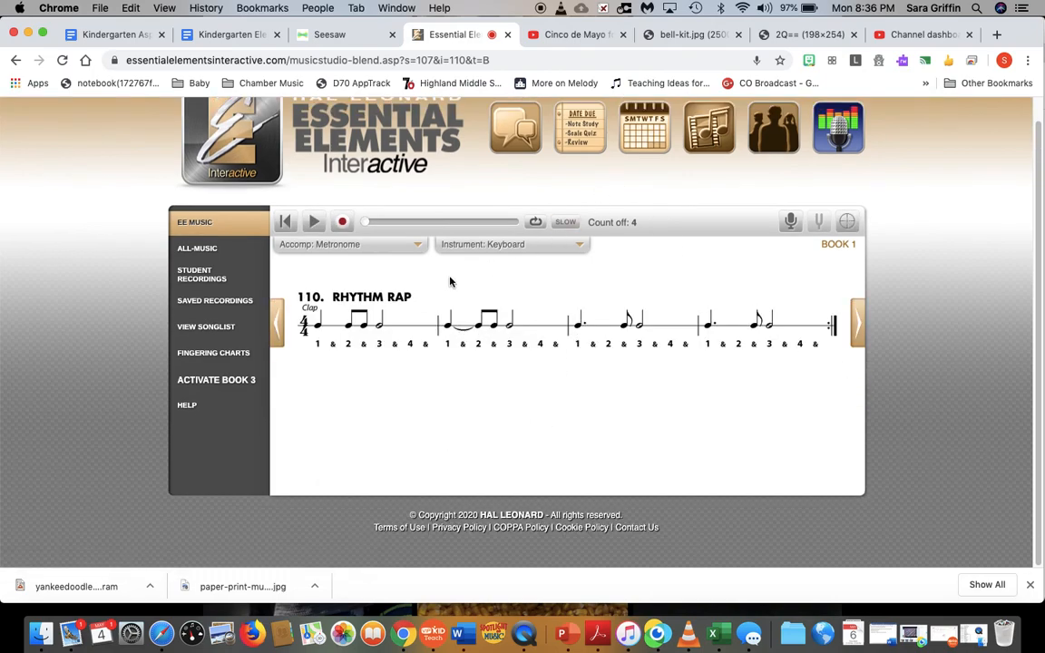
mouse_move(457, 367)
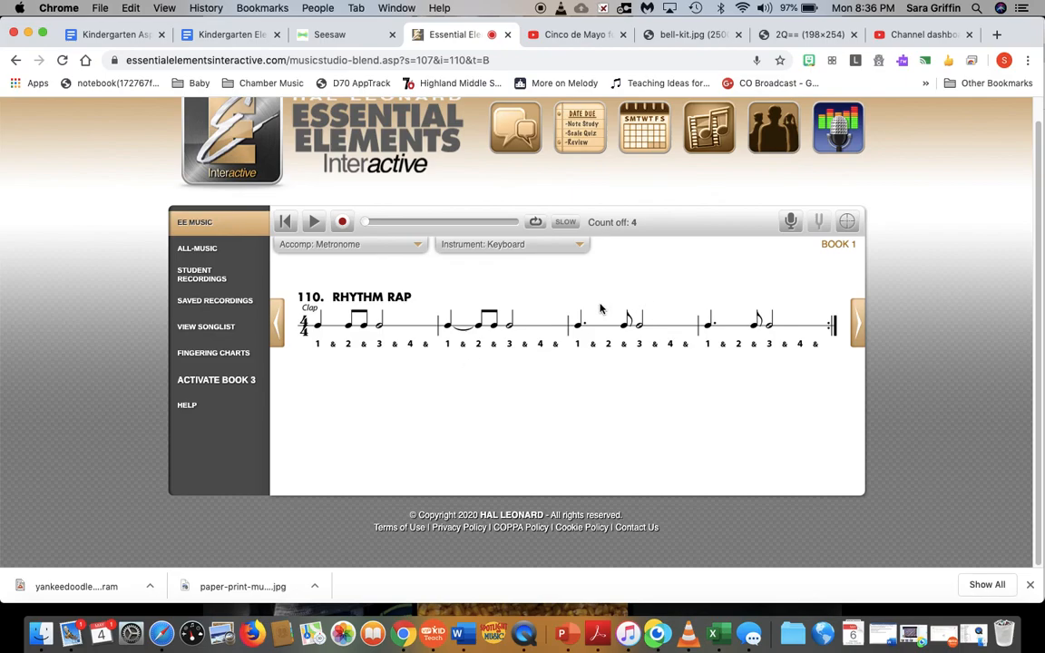
mouse_move(573, 321)
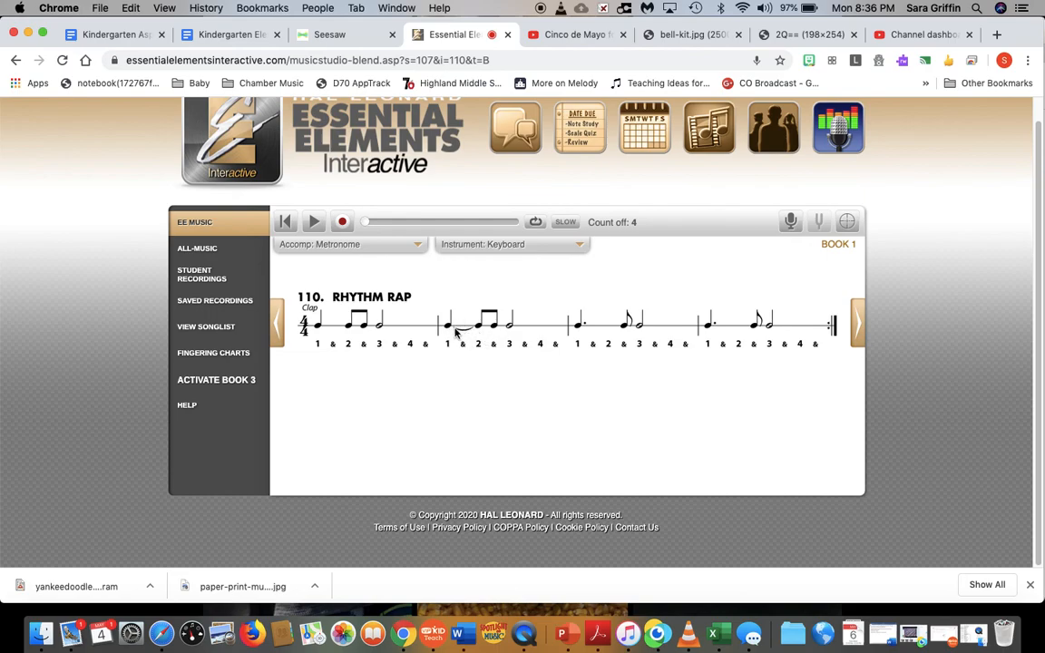
mouse_move(481, 333)
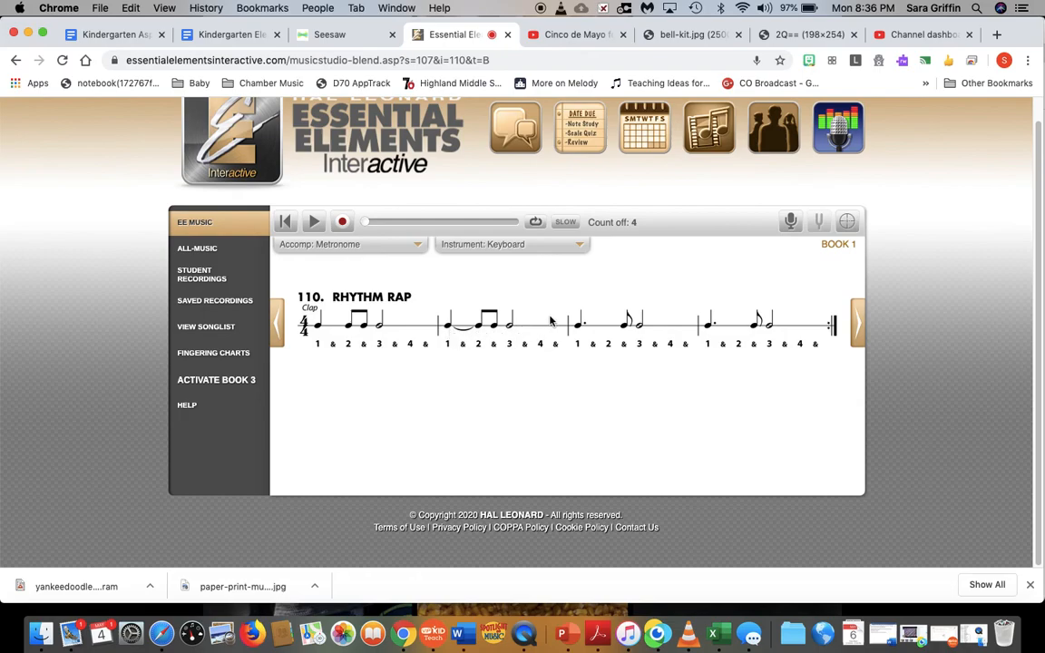
mouse_move(578, 323)
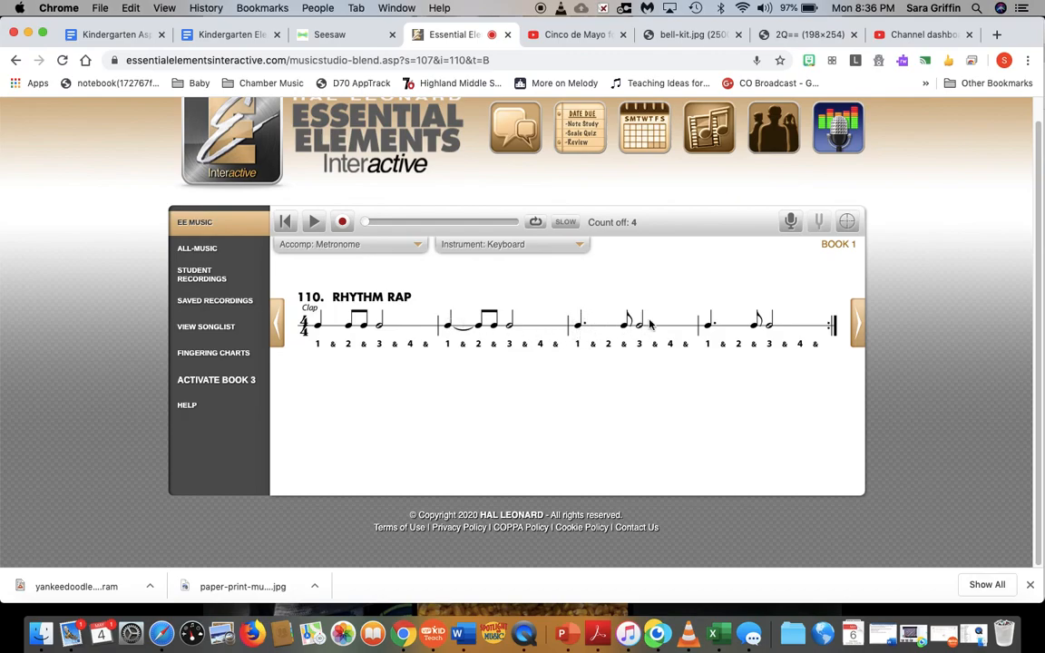
mouse_move(714, 323)
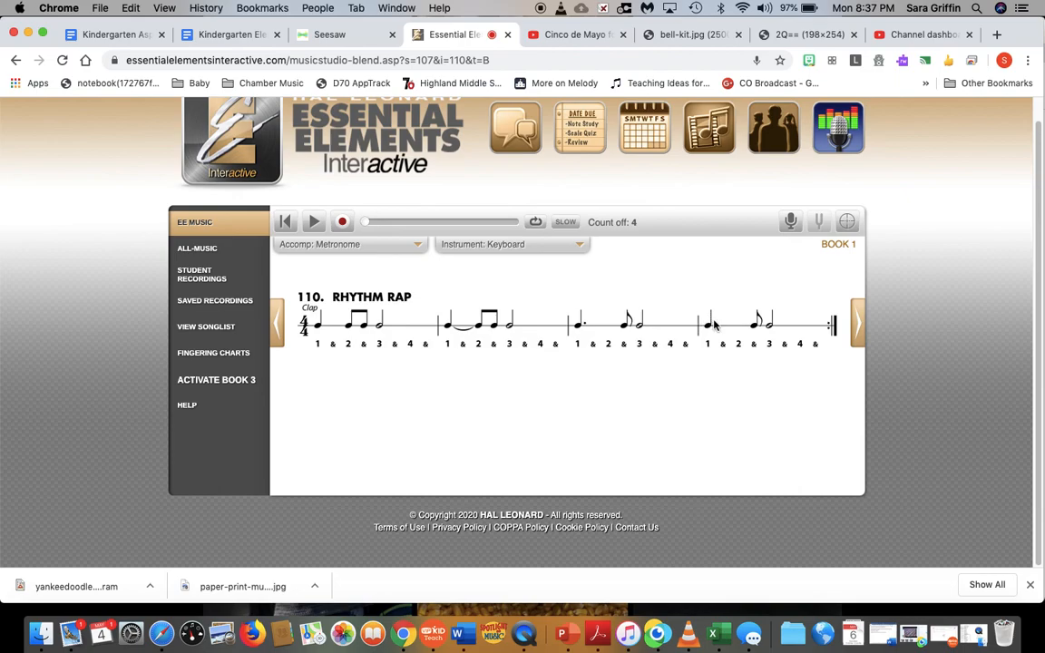
mouse_move(733, 297)
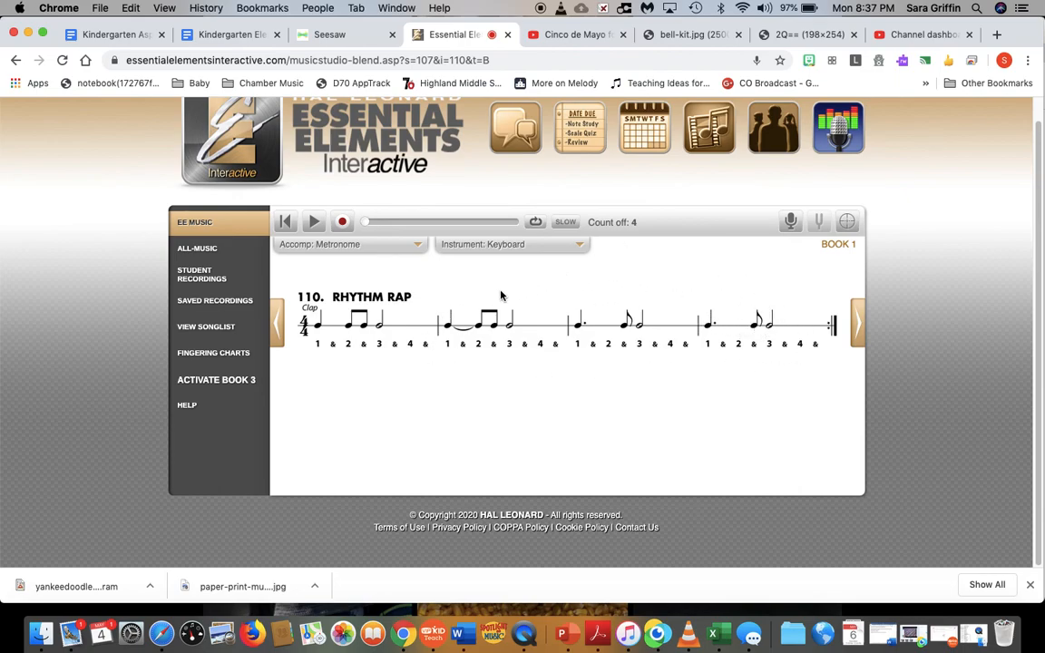
mouse_move(457, 312)
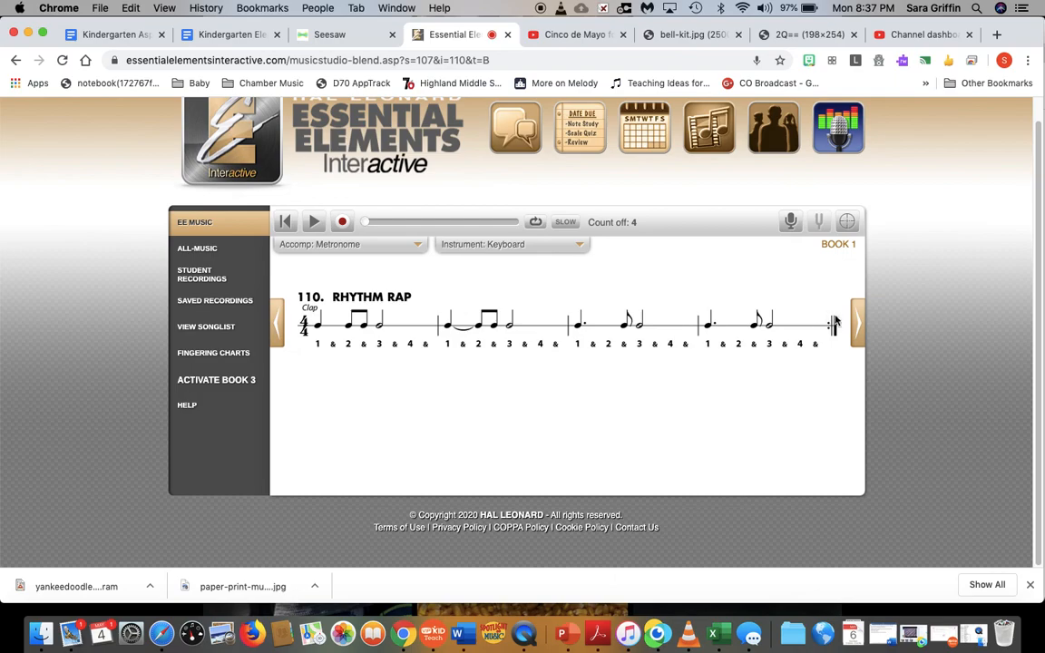
- Go to exercise 111, The Dot Always Counts, with piano accompaniment and start playback
left_click(856, 323)
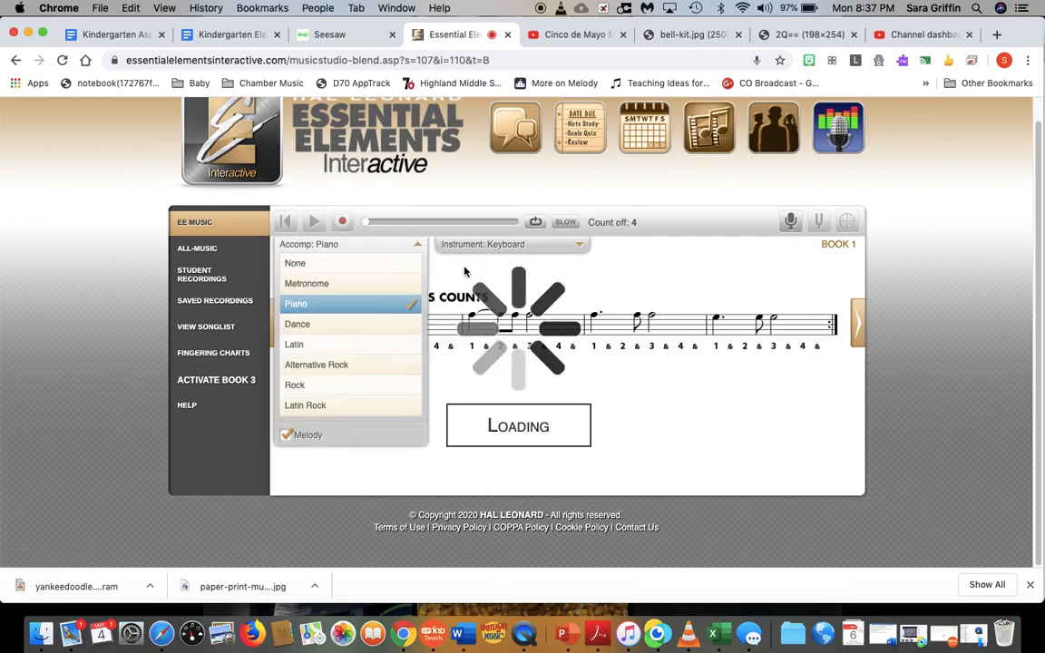
left_click(312, 221)
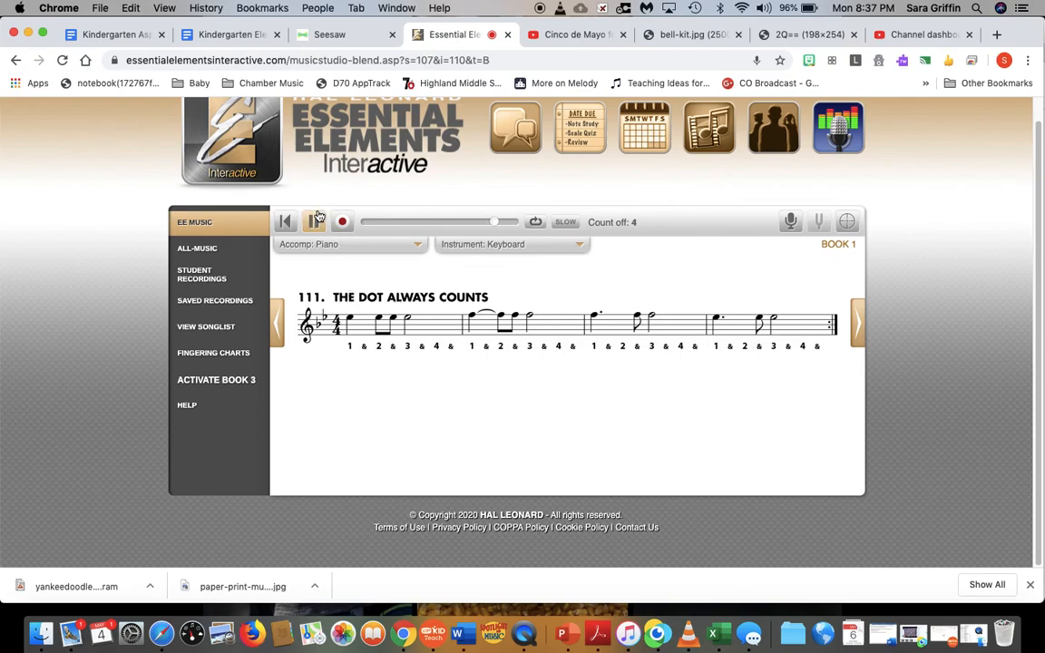
left_click(315, 221)
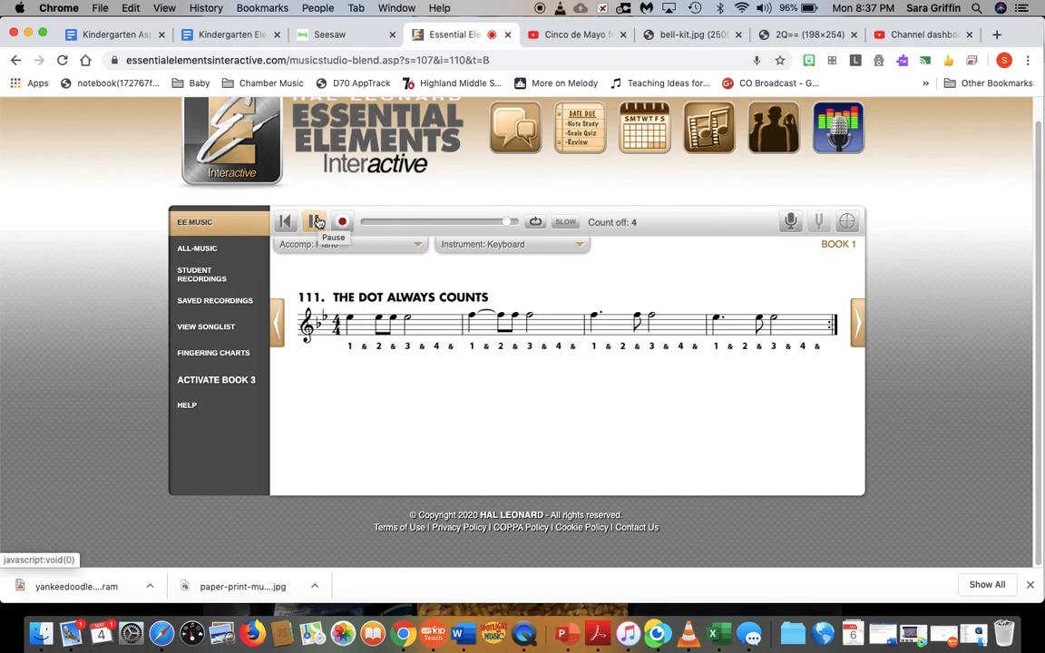
left_click(314, 222)
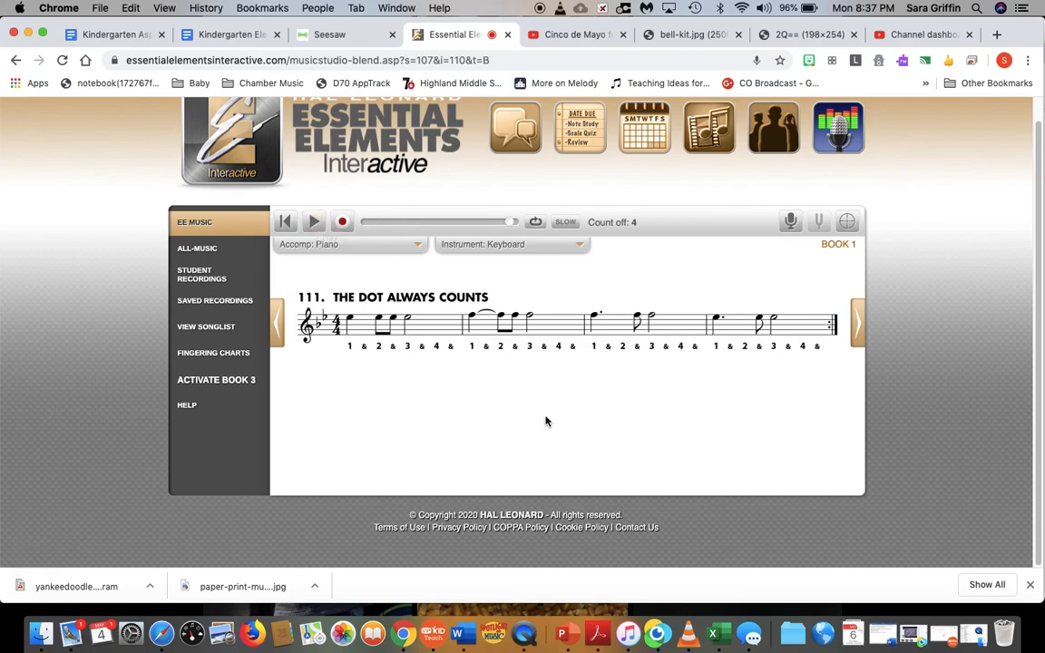